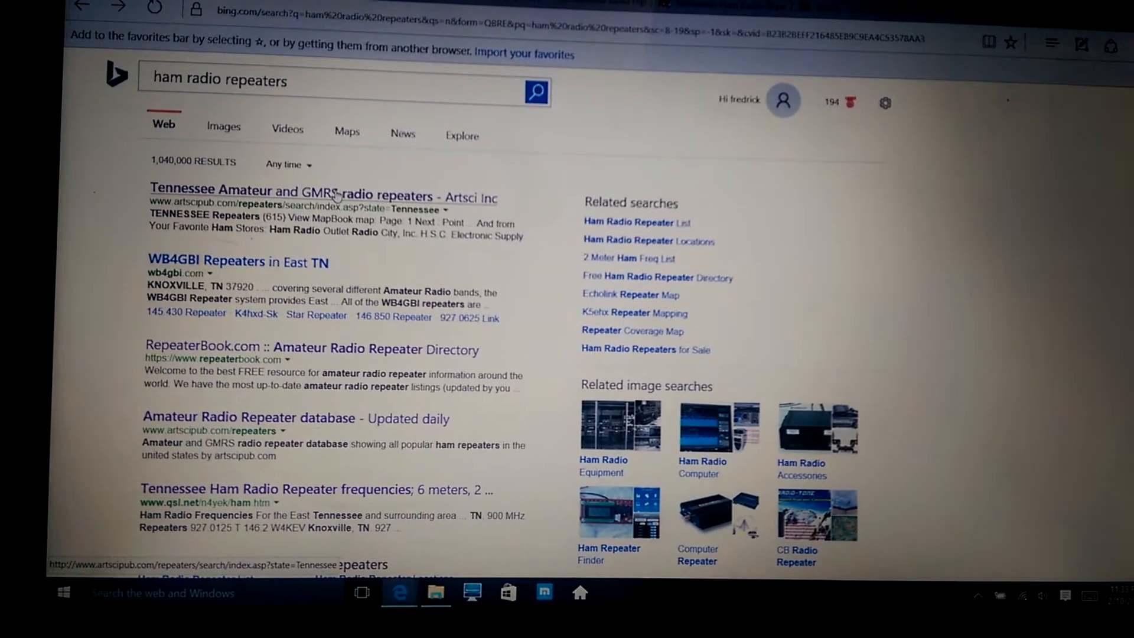
- Show the Artsci Tennessee repeater list and move down to the Knoxville entries
click(293, 192)
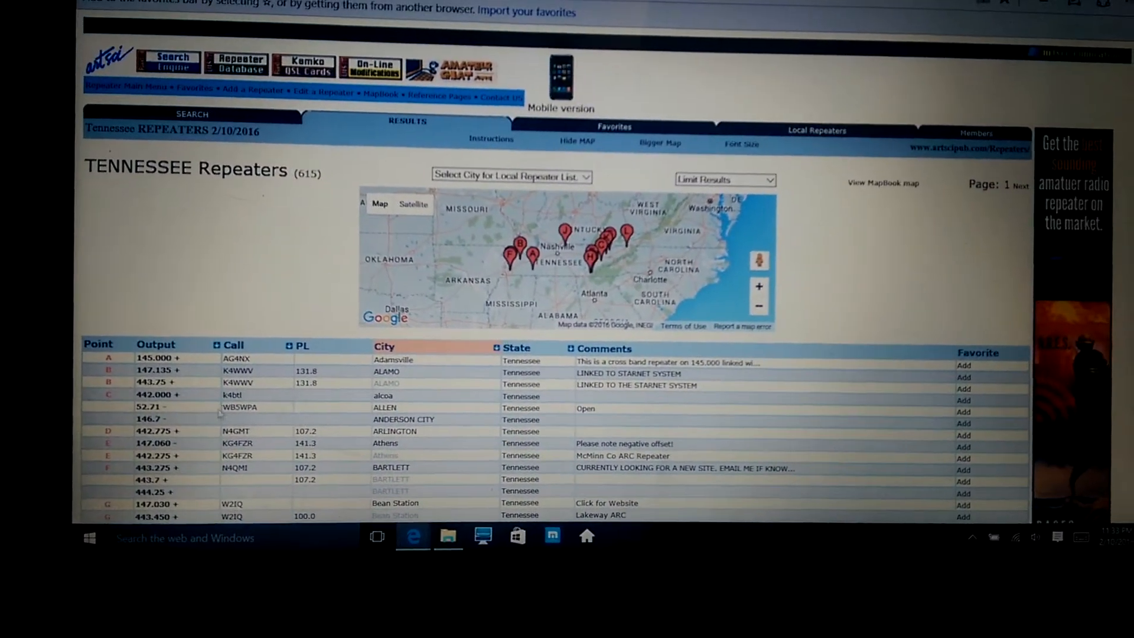
scroll(down, 3)
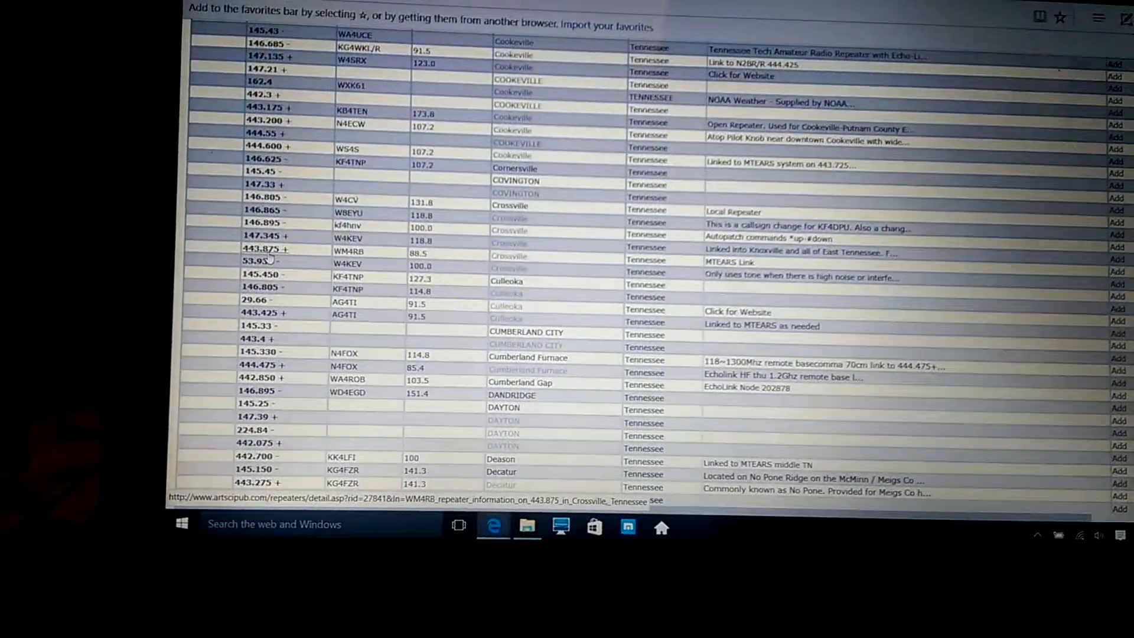
scroll(down, 3)
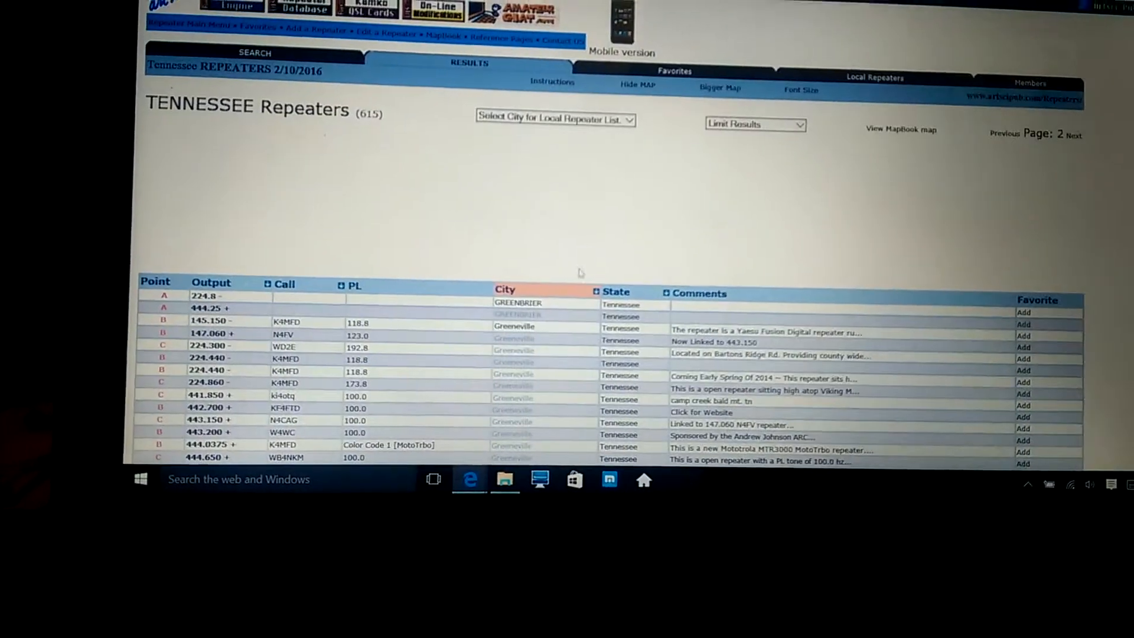
scroll(down, 3)
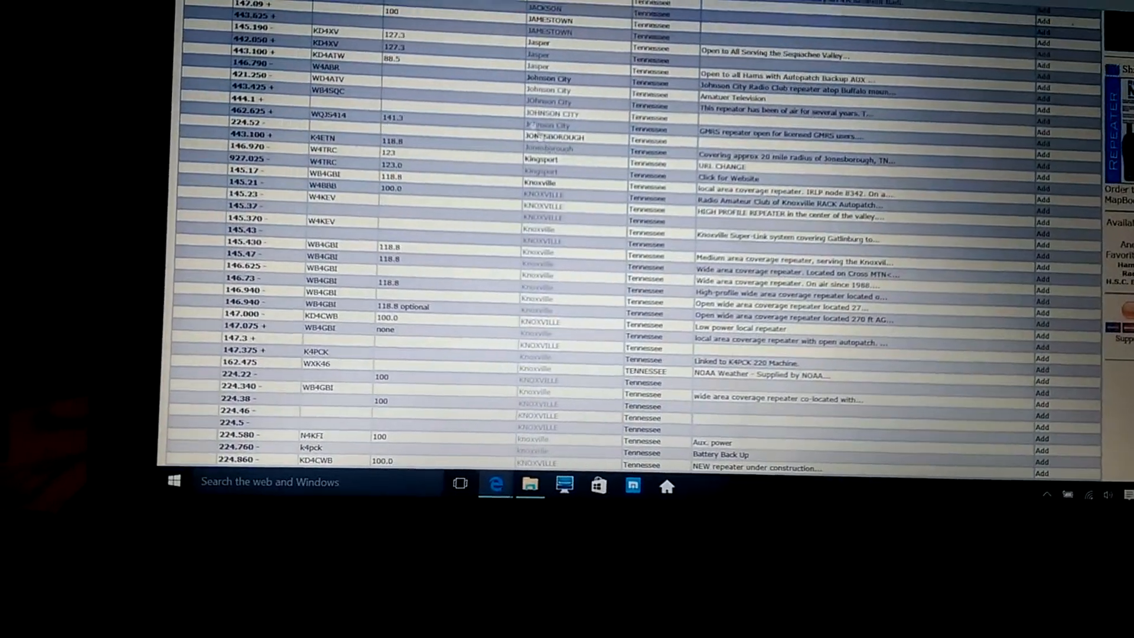
scroll(down, 3)
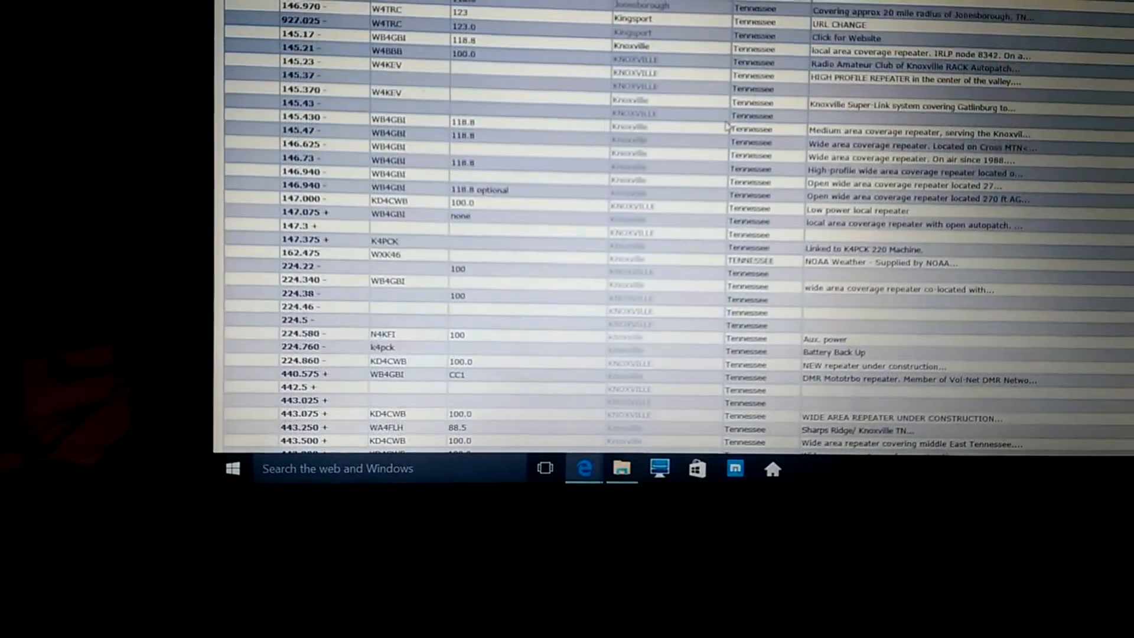
scroll(down, 3)
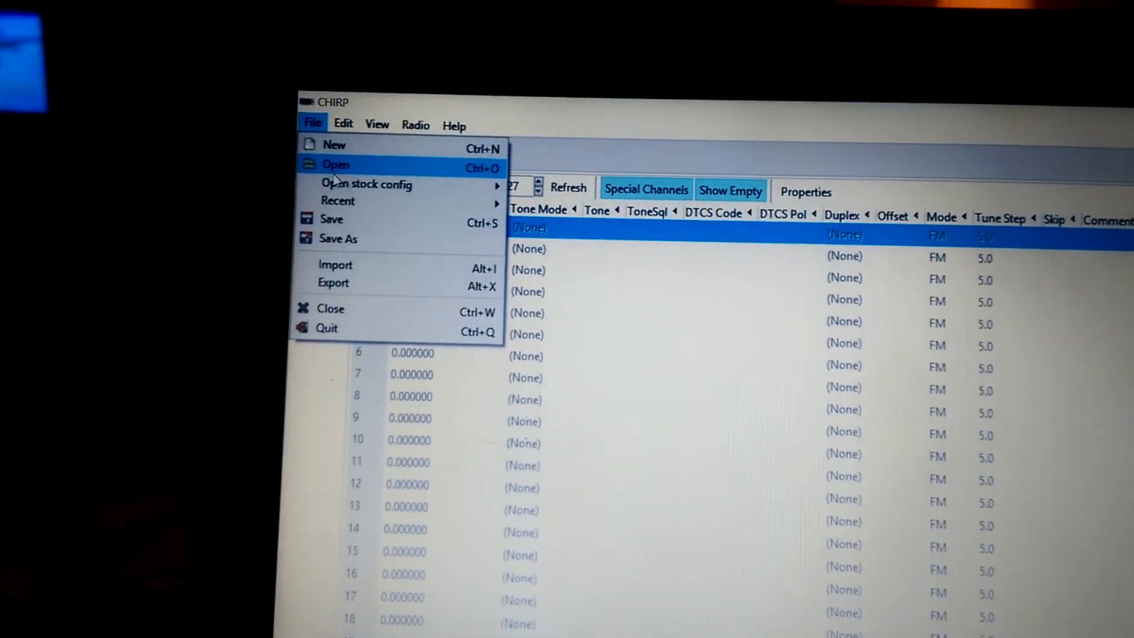
- Show CHIRP's built-in stock configurations such as NOAA Weather, US FRS/GMRS and Marine VHF
click(366, 184)
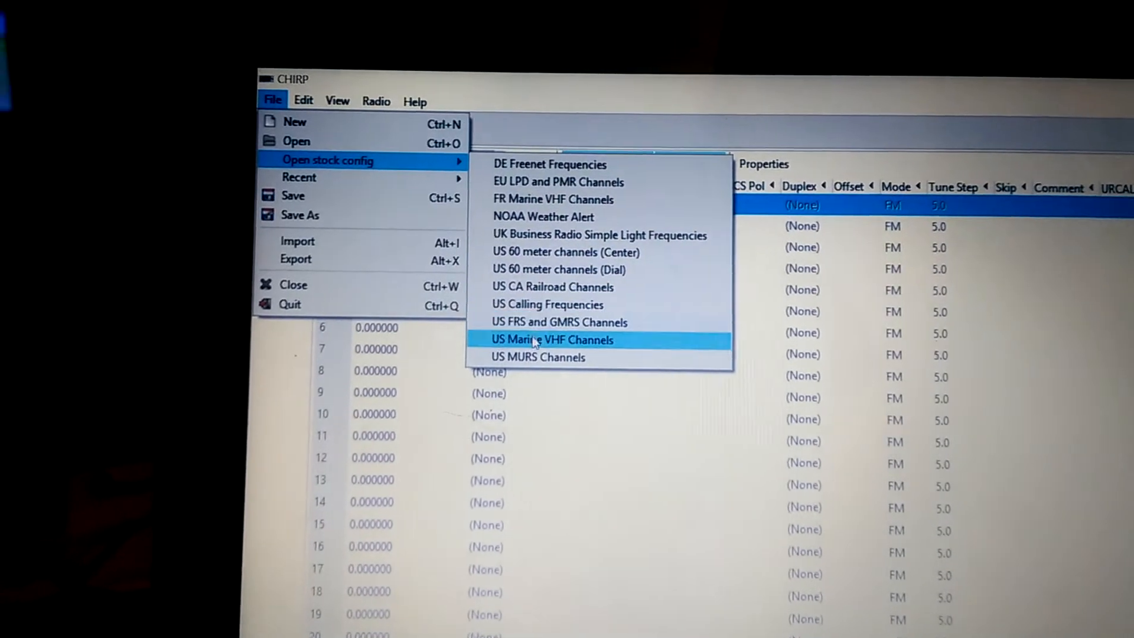
mouse_move(538, 182)
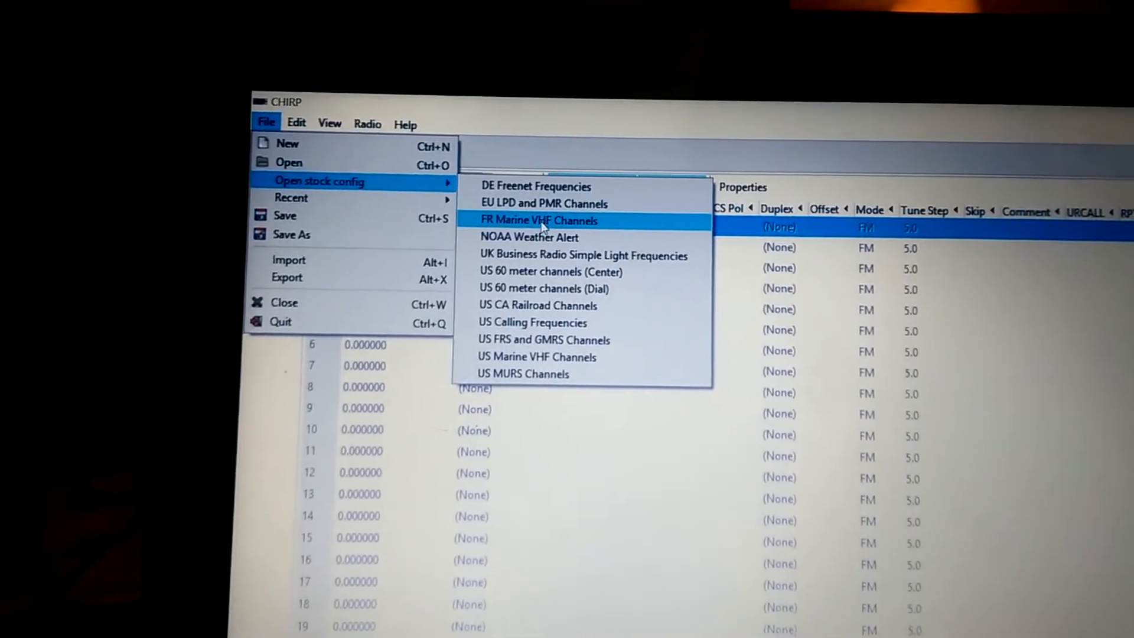
mouse_move(533, 242)
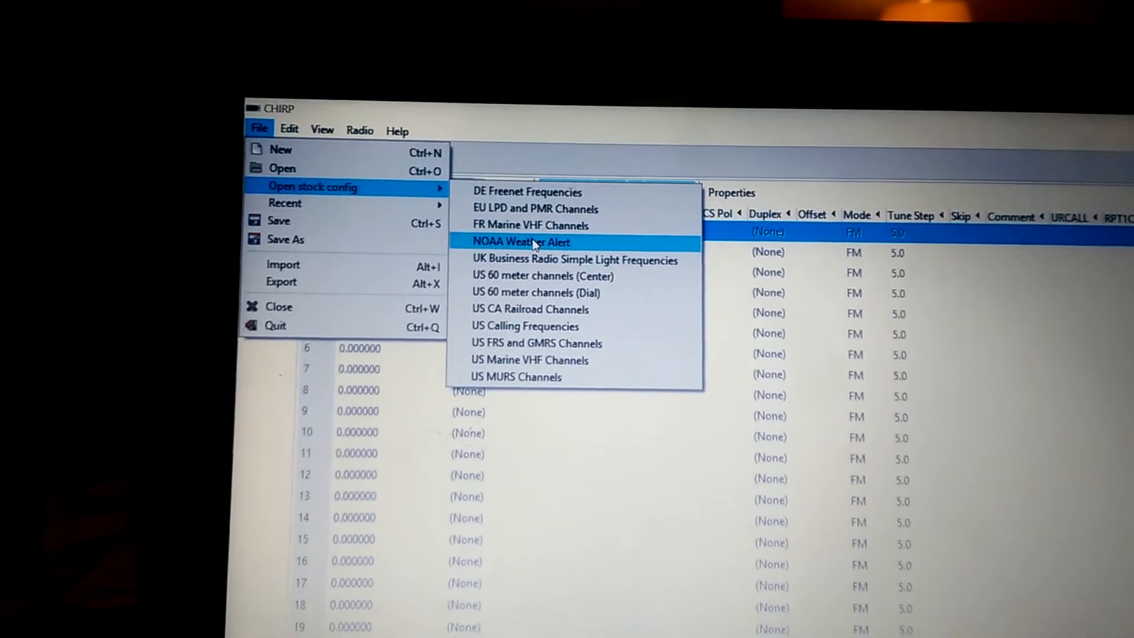
- Load the NOAA Weather Alert stock channels and begin marking NOAA1 to skip
click(532, 241)
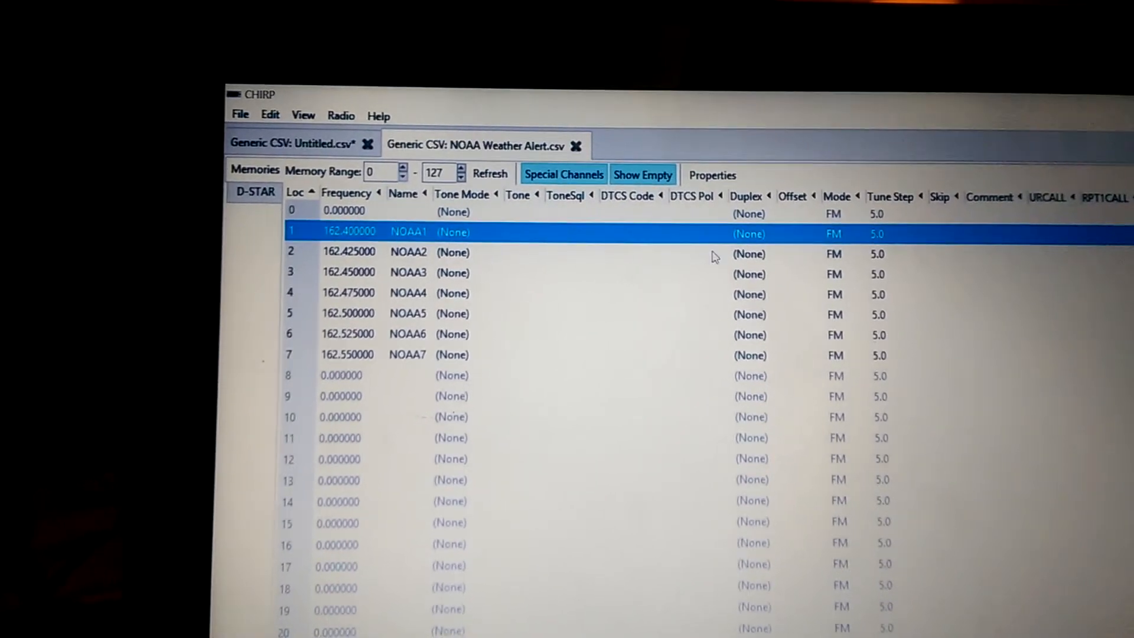
click(350, 252)
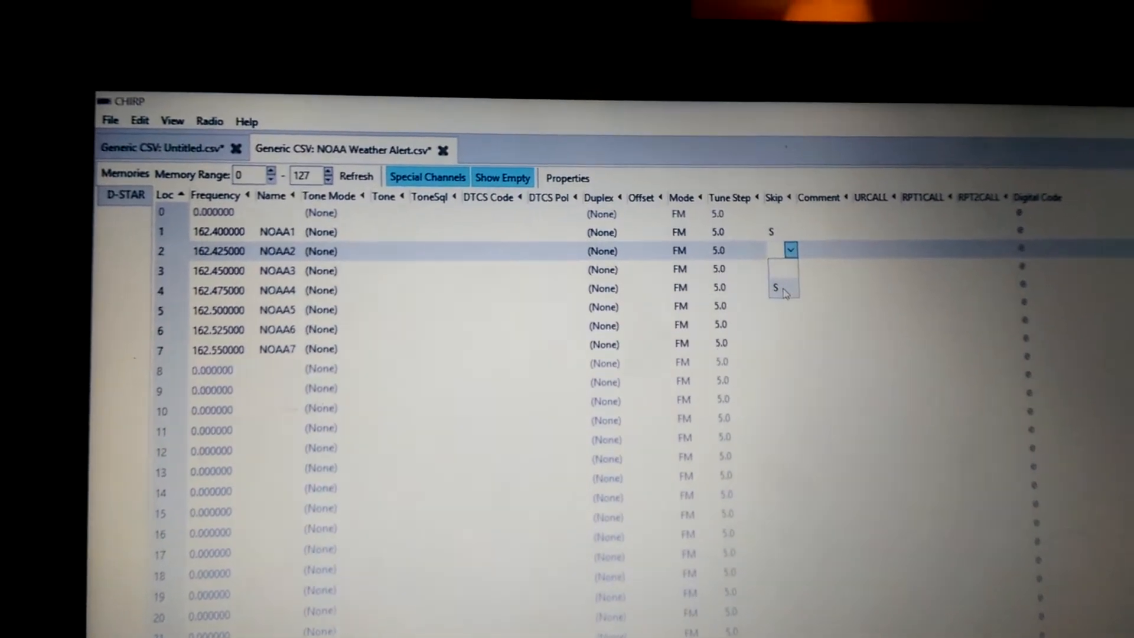
- Mark NOAA2 to skip, then return to the Baofeng UV-5R channel image
click(775, 287)
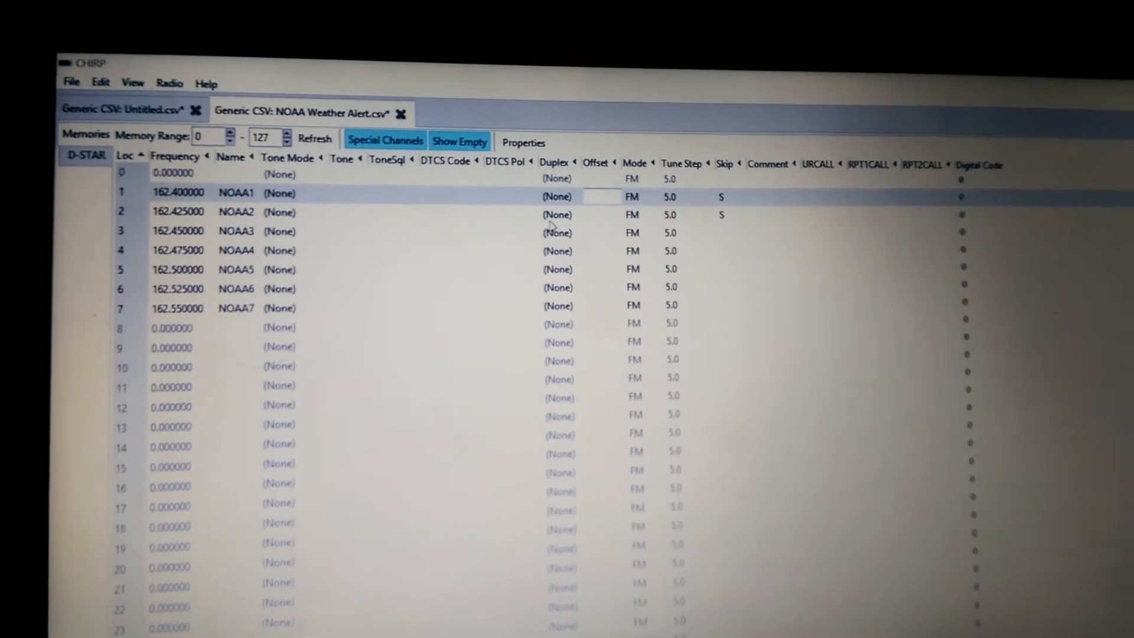
click(570, 197)
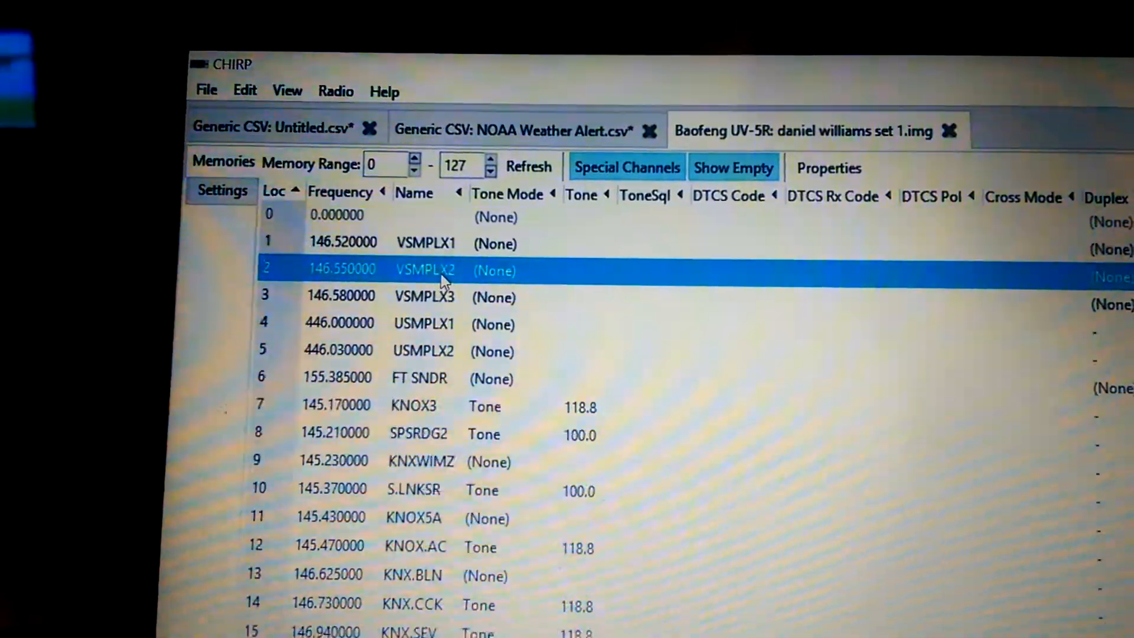
click(426, 297)
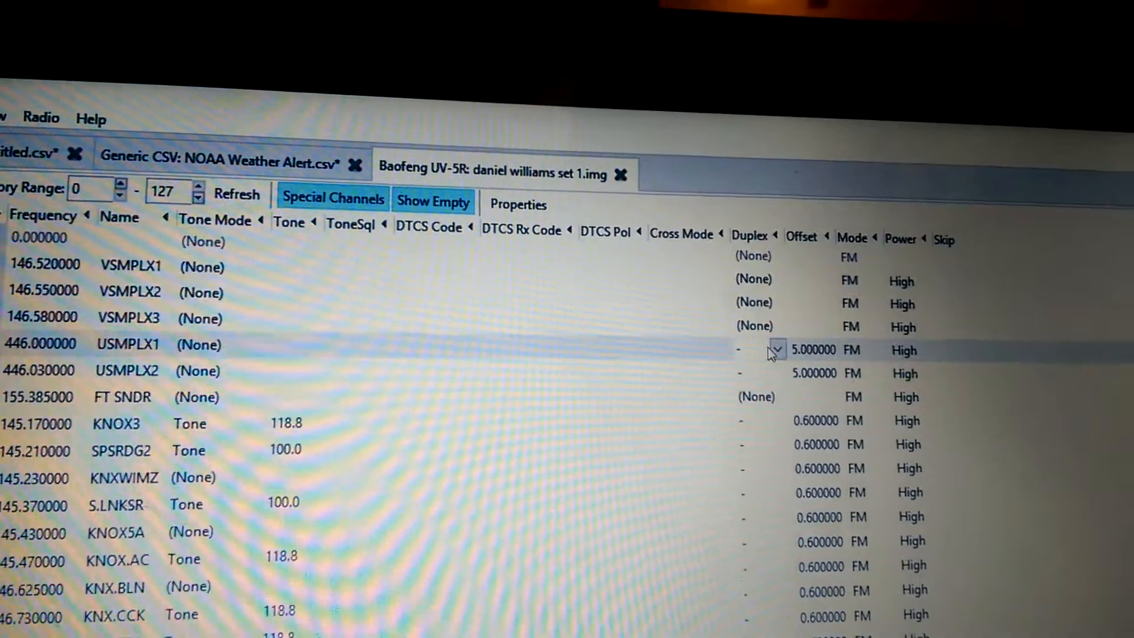
click(778, 350)
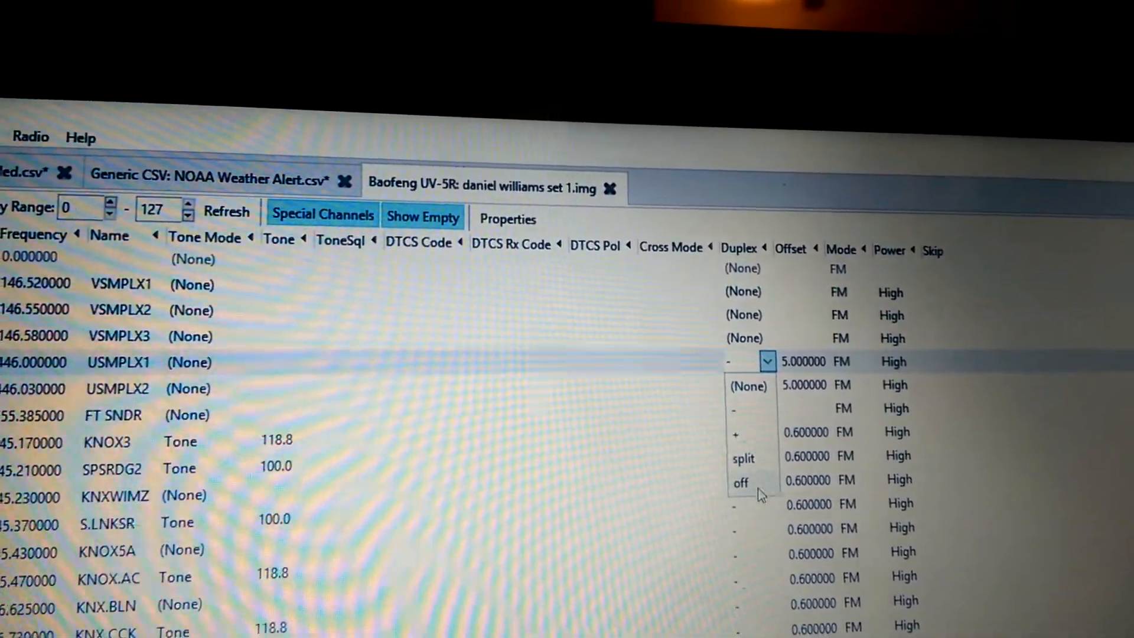
click(741, 482)
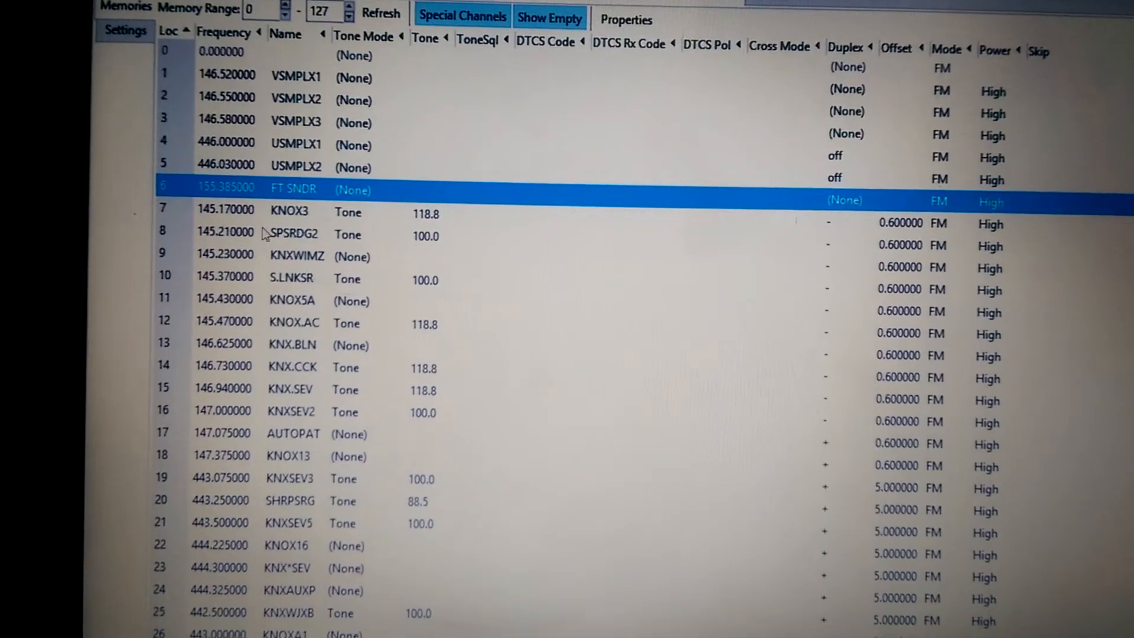
scroll(down, 3)
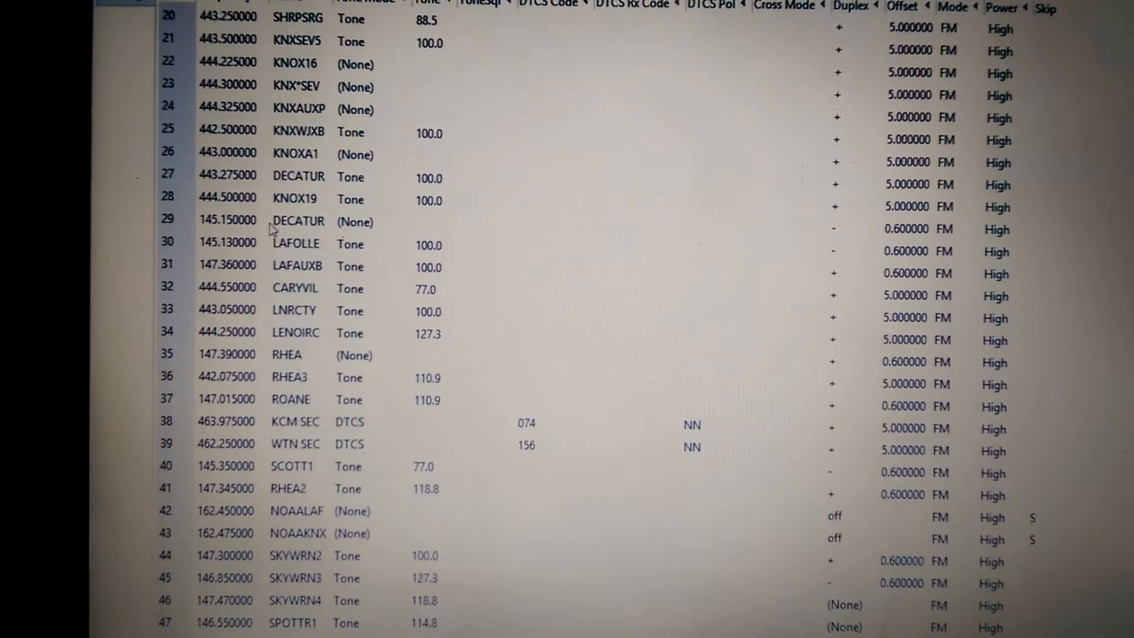
scroll(down, 3)
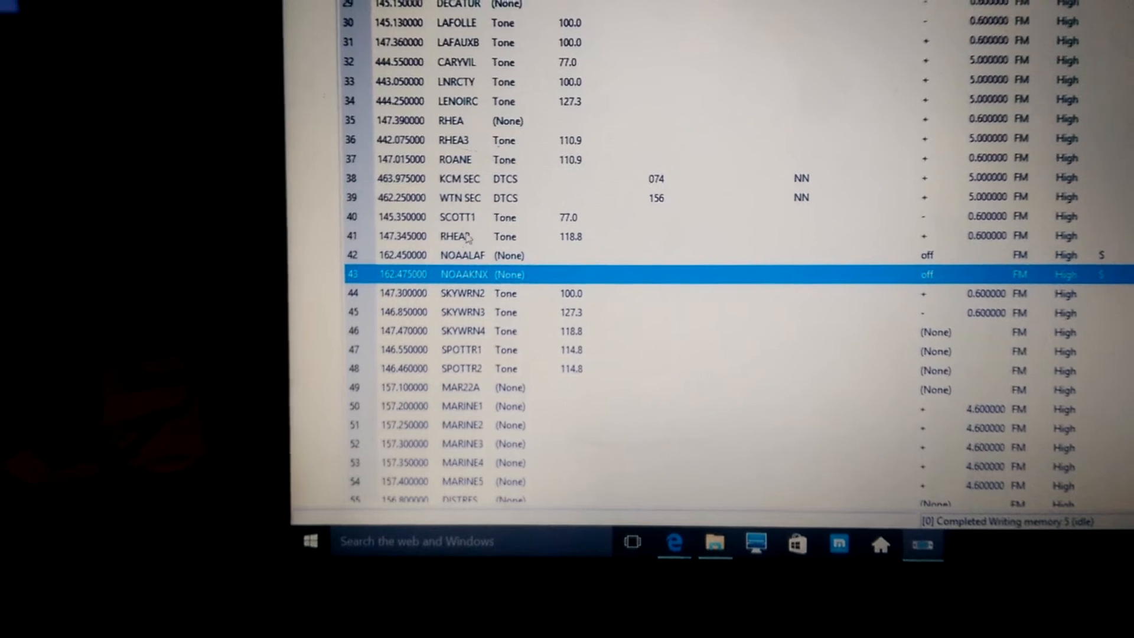
click(458, 217)
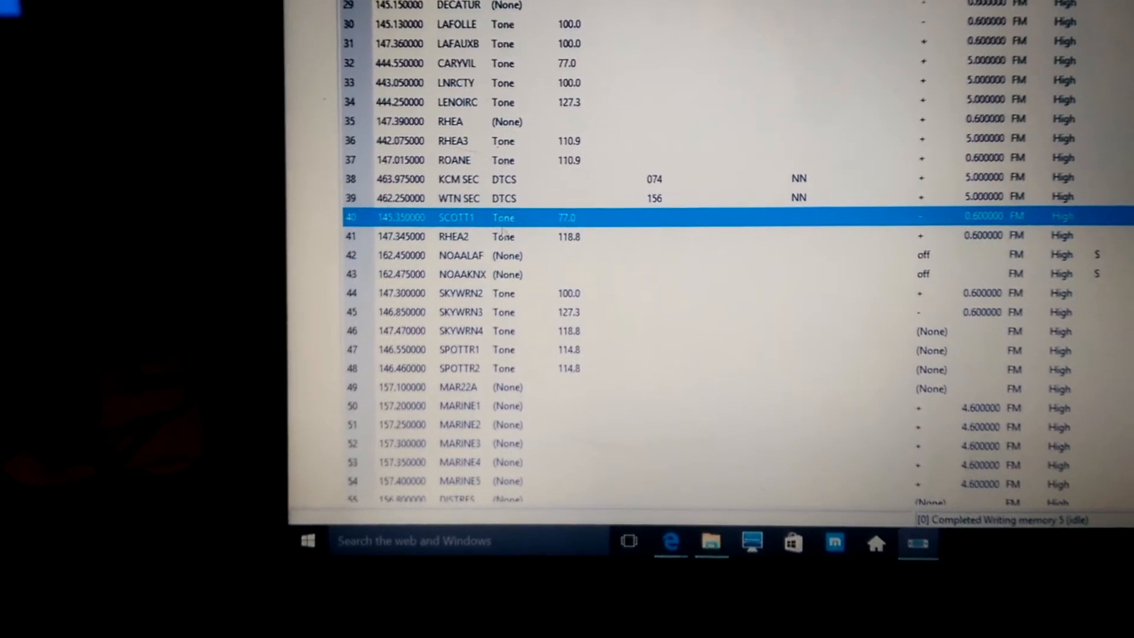
click(464, 122)
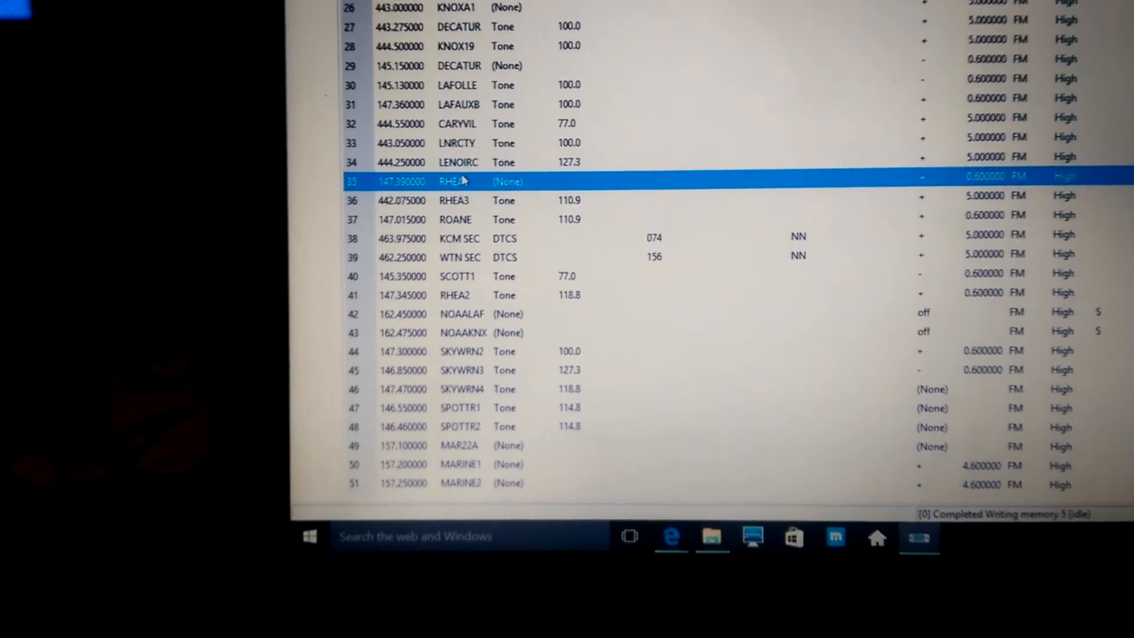
scroll(down, 3)
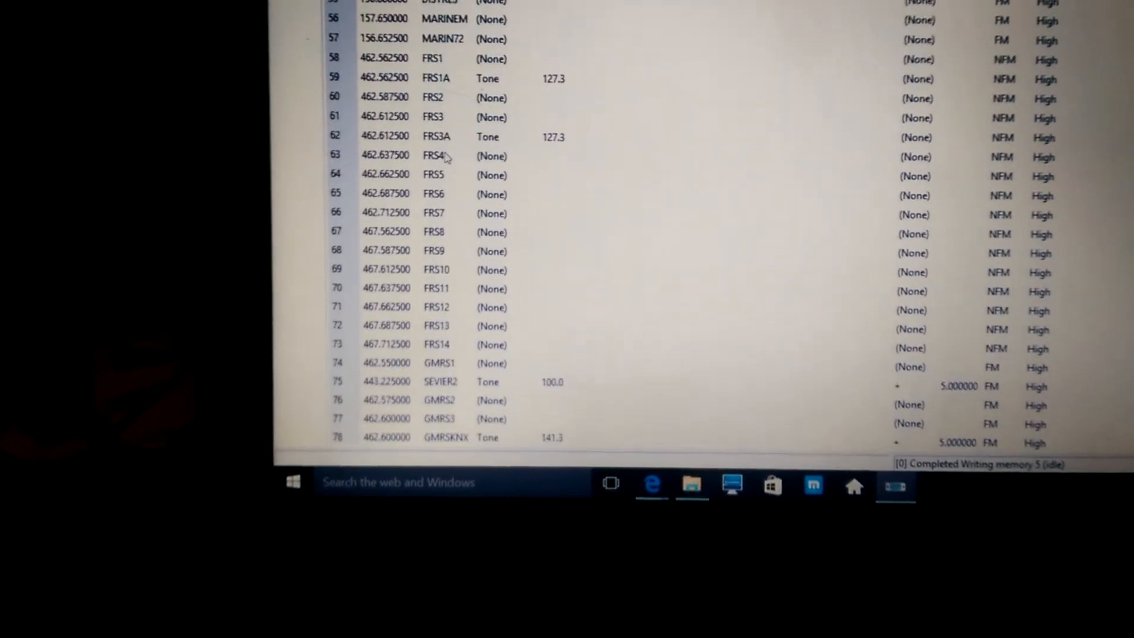
scroll(down, 3)
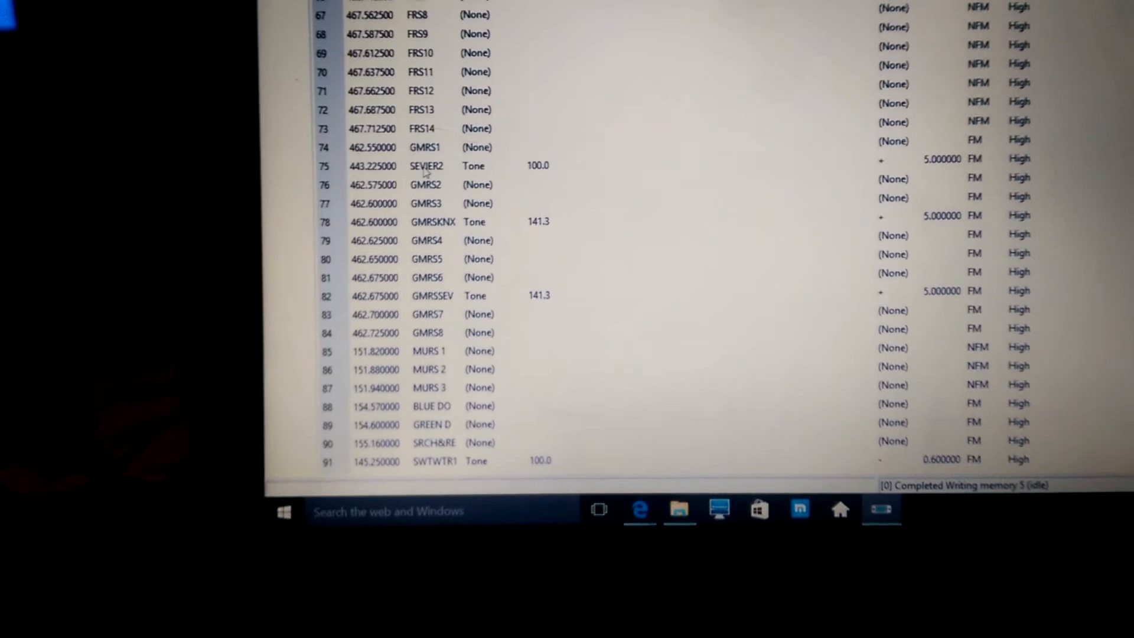
click(423, 146)
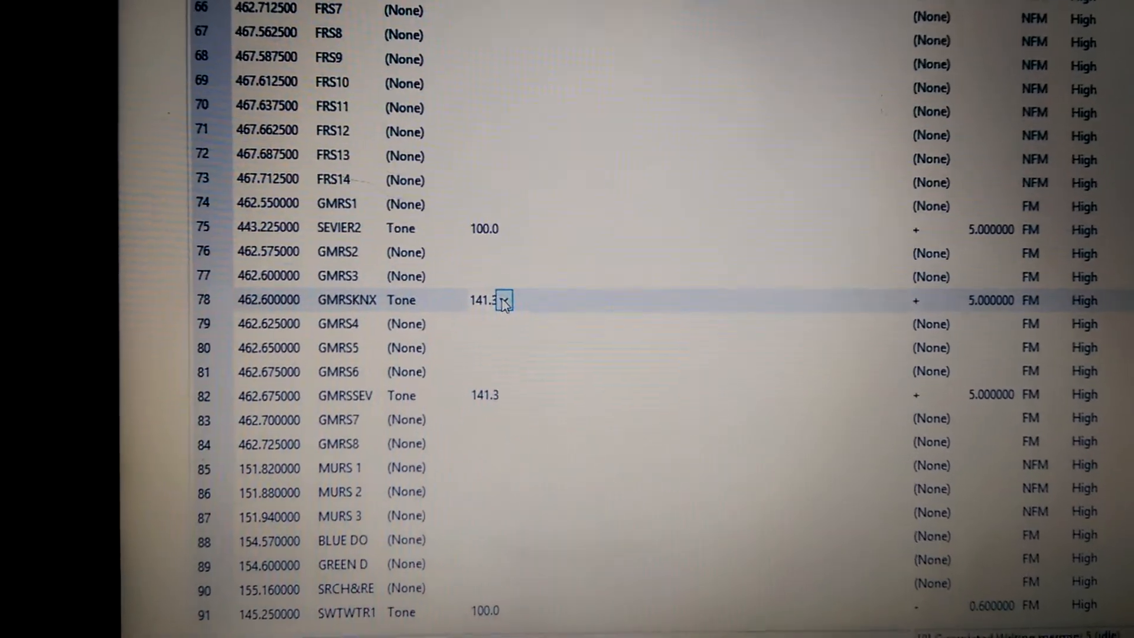
click(506, 301)
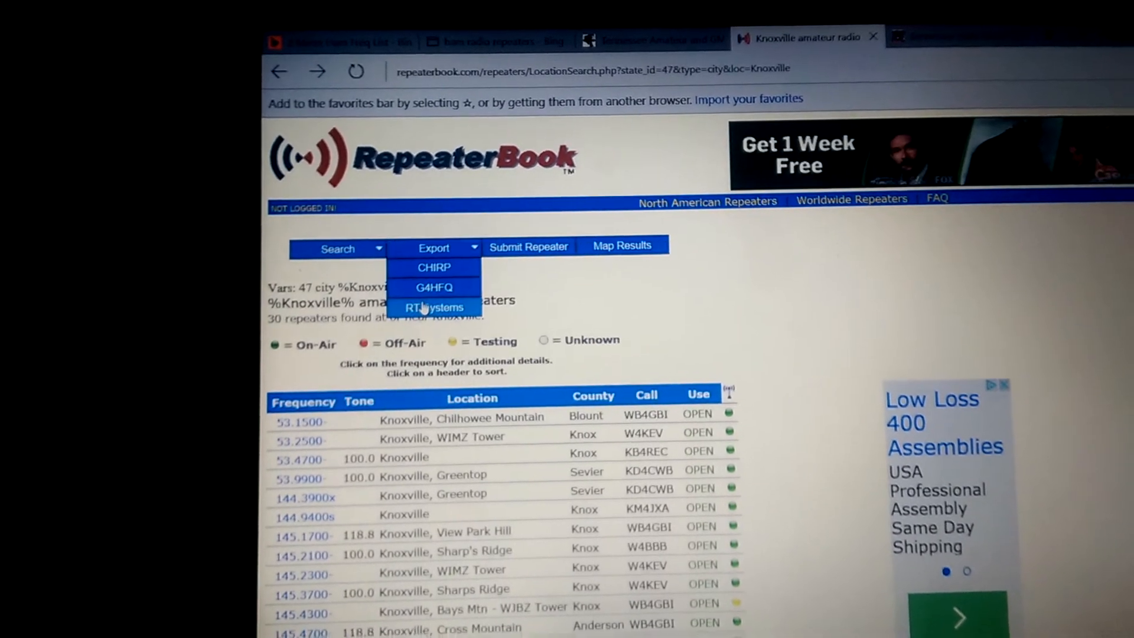
- Review the RepeaterBook Knoxville repeaters with their frequencies, tones and call signs
scroll(down, 3)
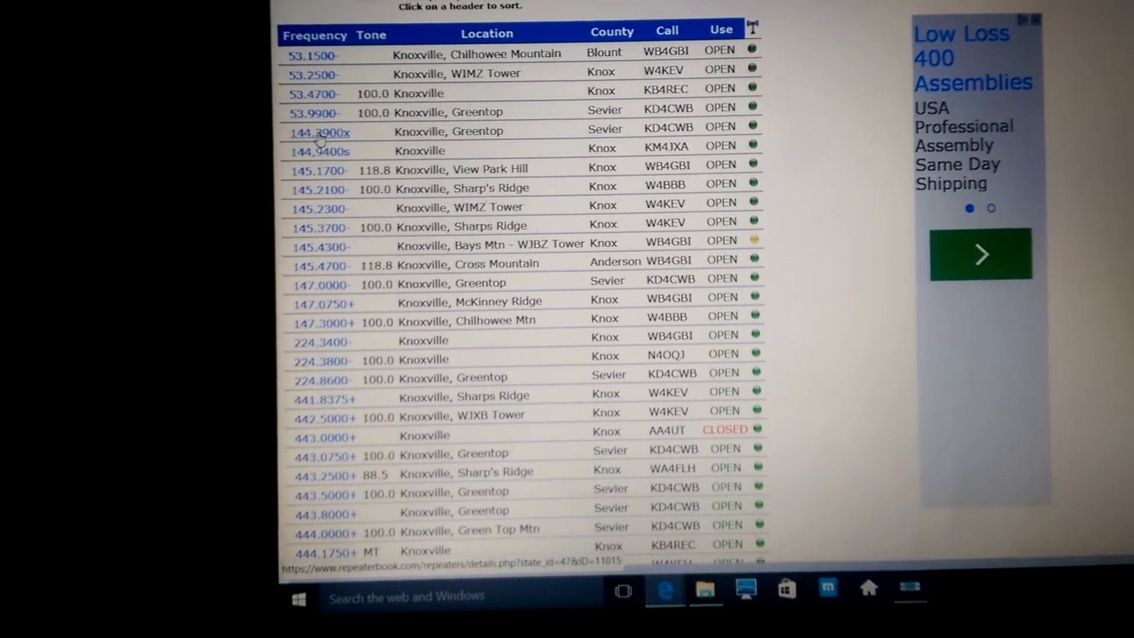
scroll(down, 3)
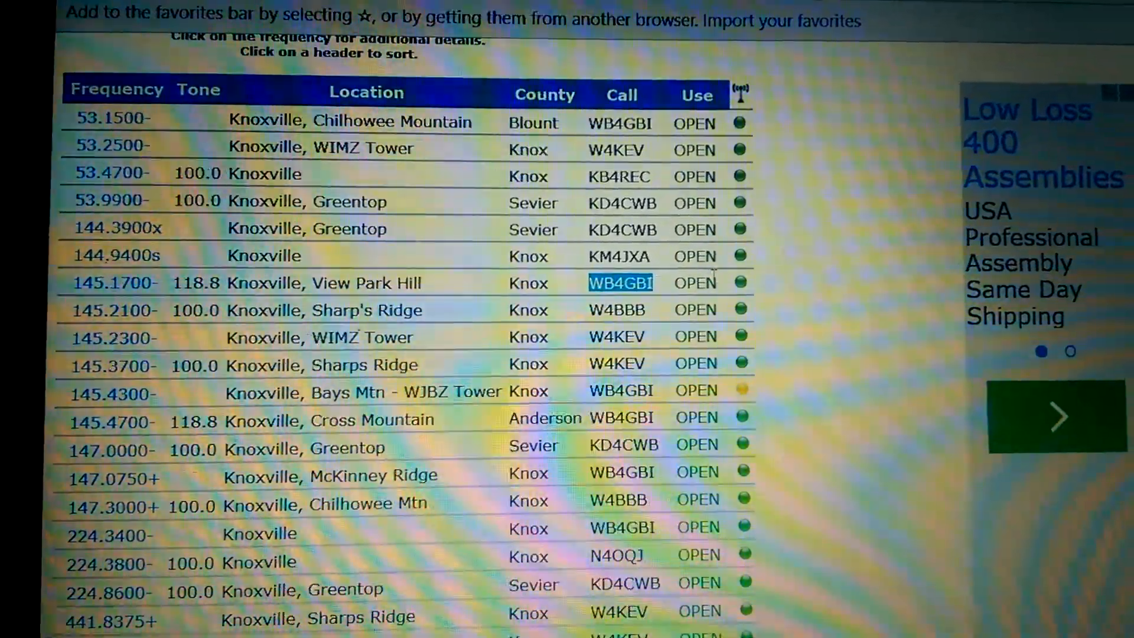
scroll(down, 3)
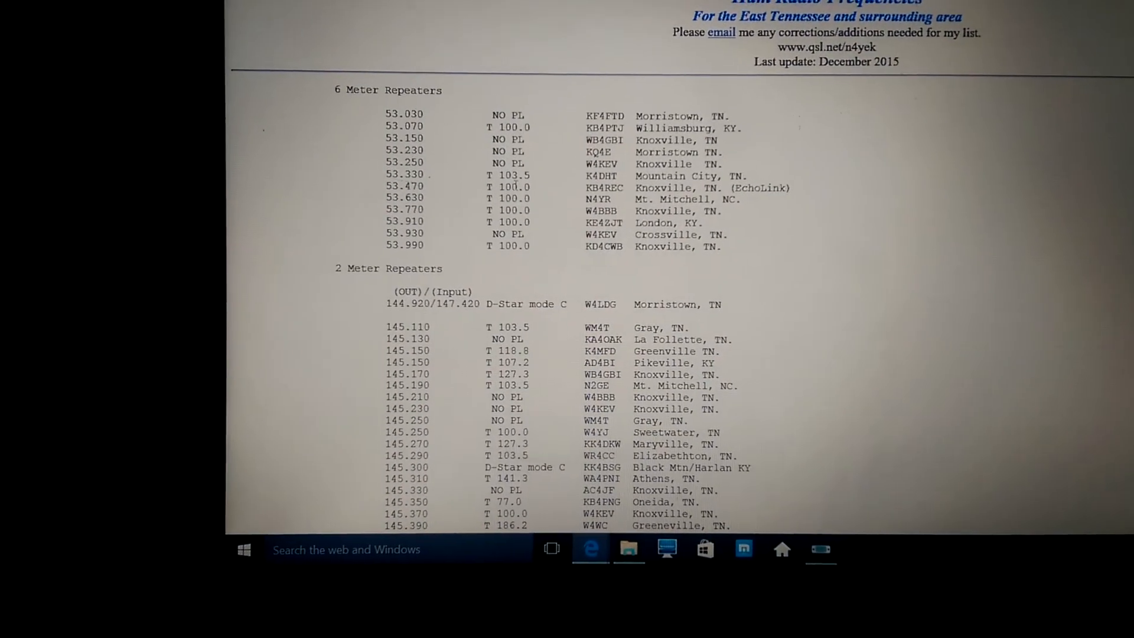
- Review the QSL.net East Tennessee 6- and 2-meter repeater frequencies with tones
scroll(down, 3)
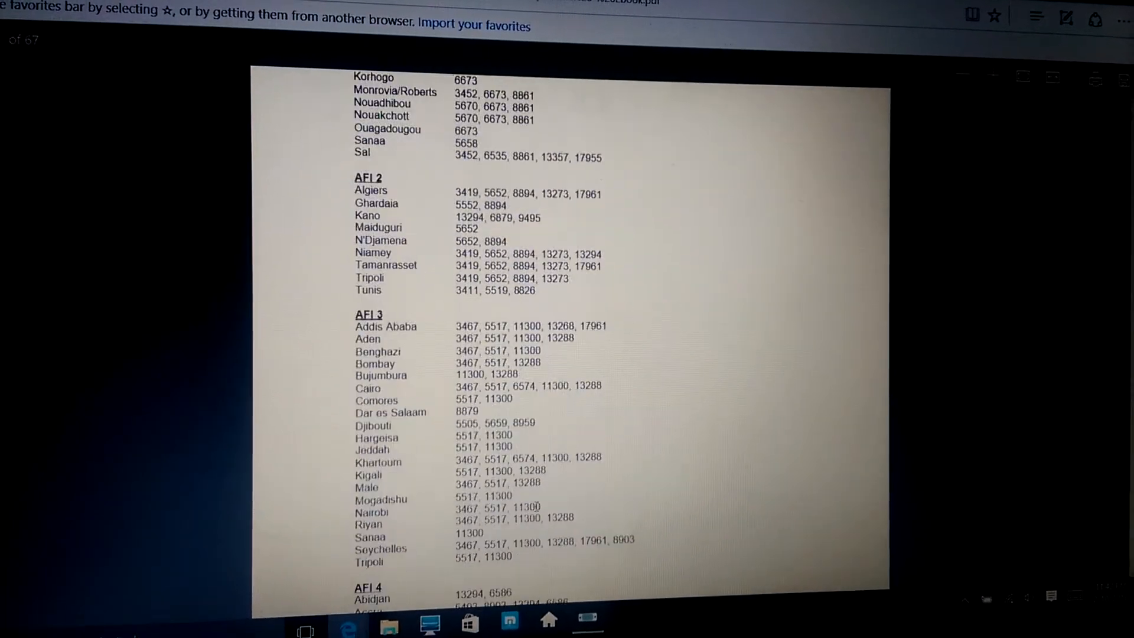
- Page through the General Aviation Frequencies PDF's regional frequency tables
scroll(down, 3)
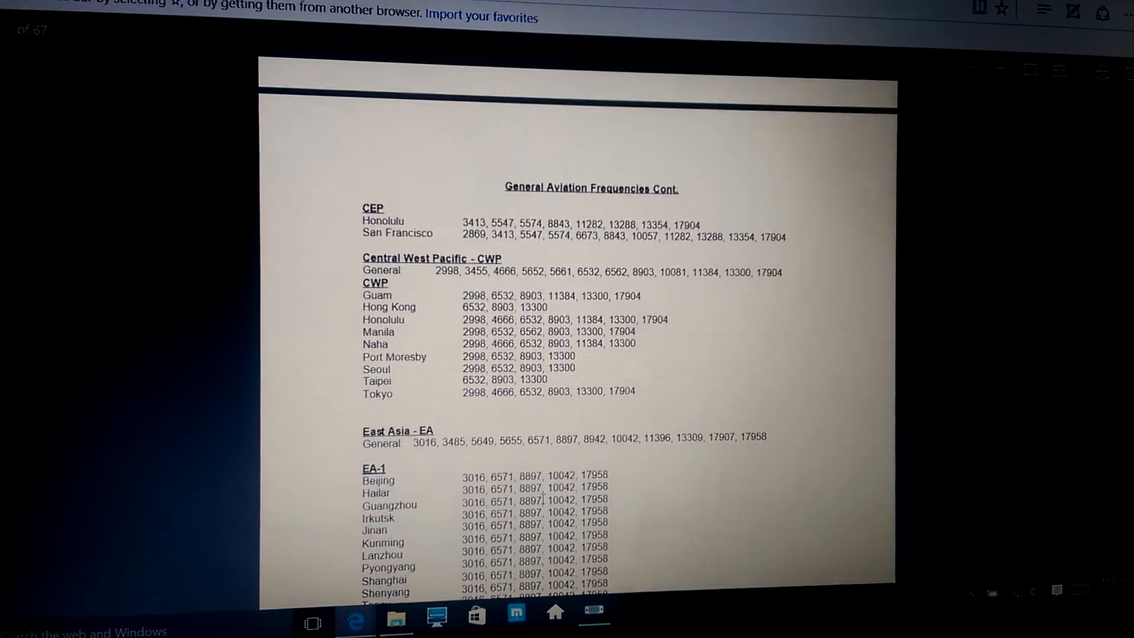
scroll(down, 3)
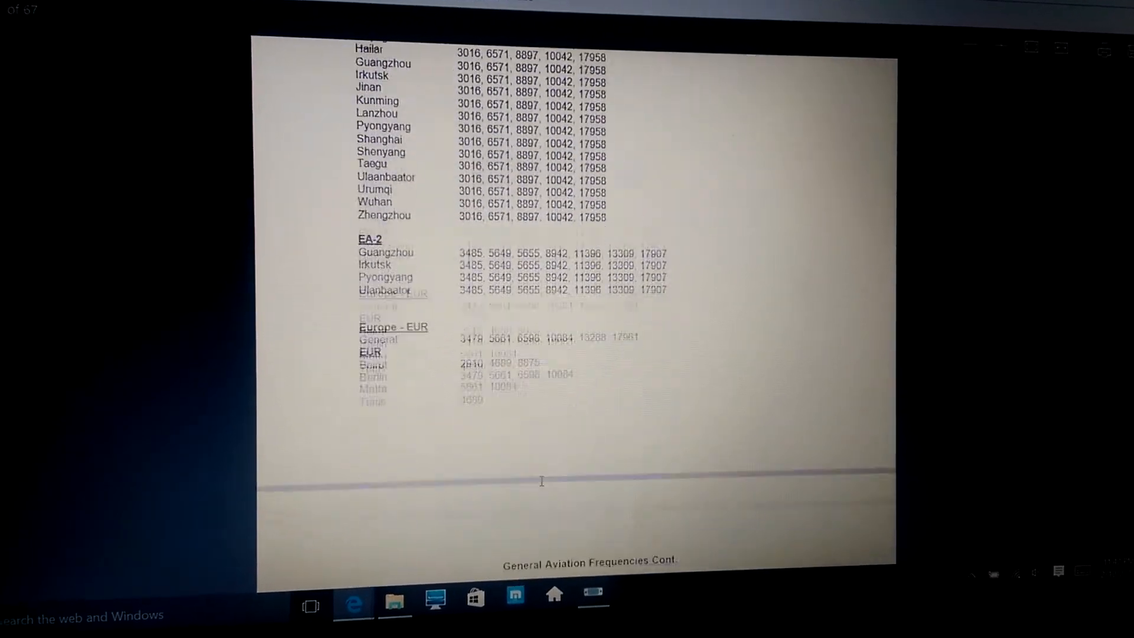
scroll(down, 3)
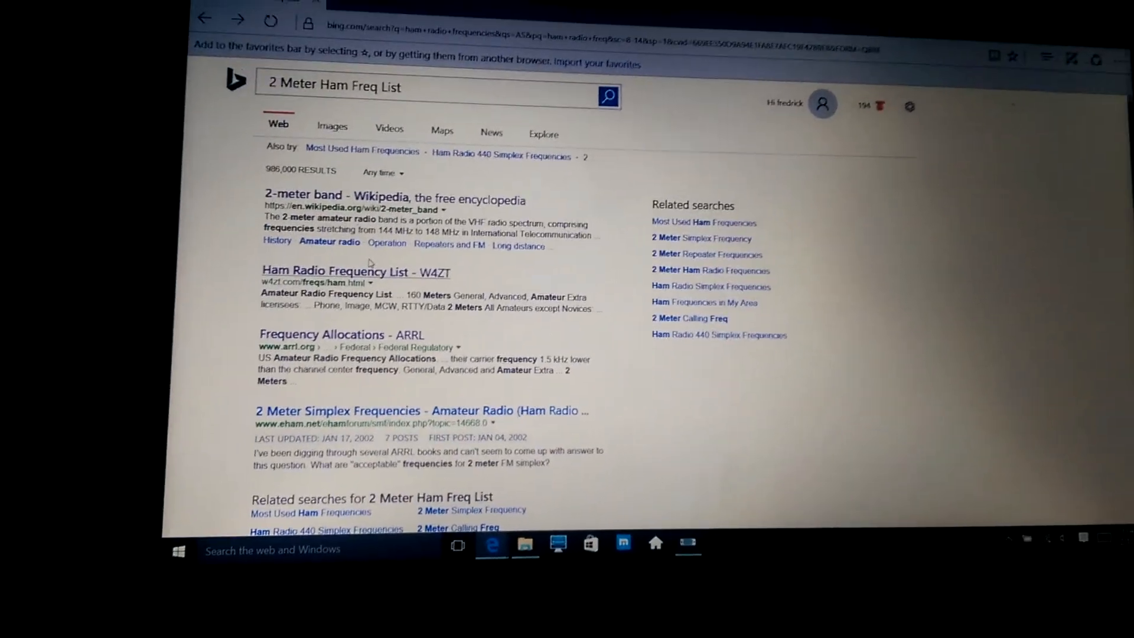
- Review further Bing results for 2-meter ham frequencies, including HamUniverse and repeater databases
scroll(down, 3)
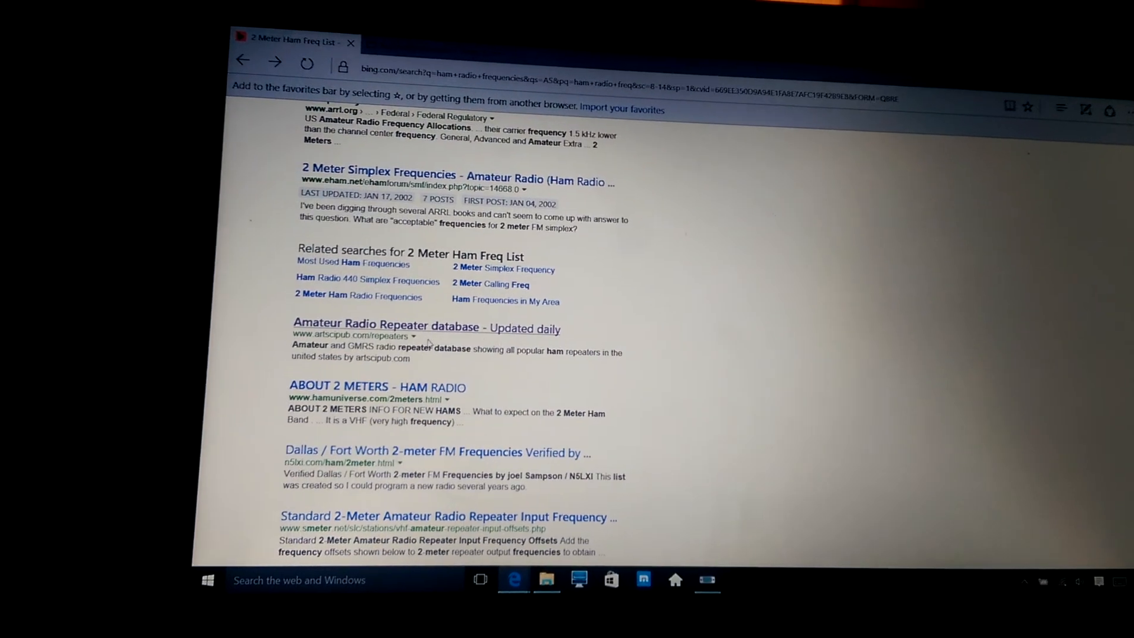